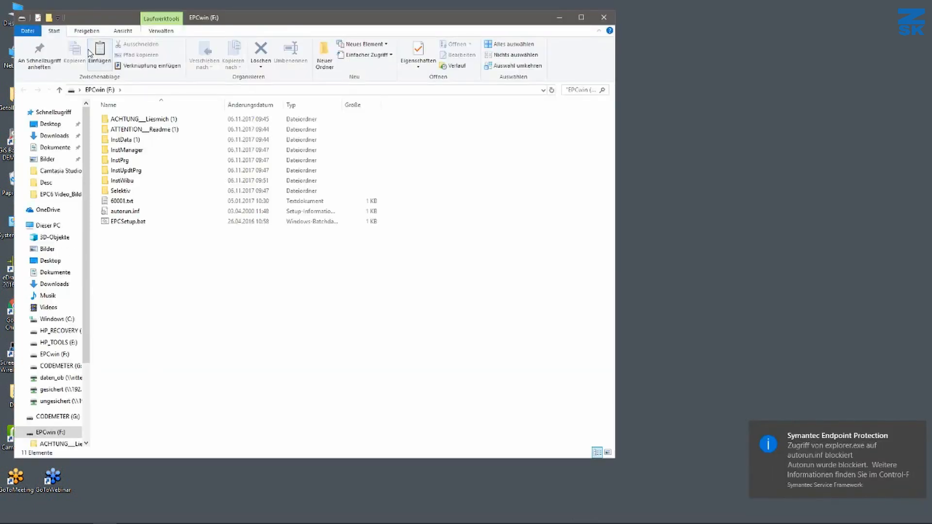
mouse_move(99, 51)
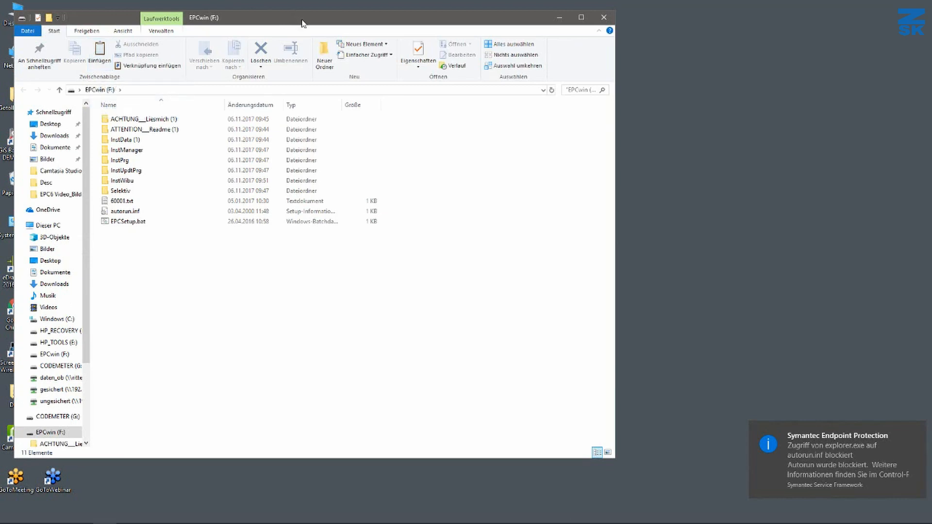
Step: Centre the Explorer window and enter the InstManager folder on the EPCwin (F:) drive
drag(303, 18, 423, 27)
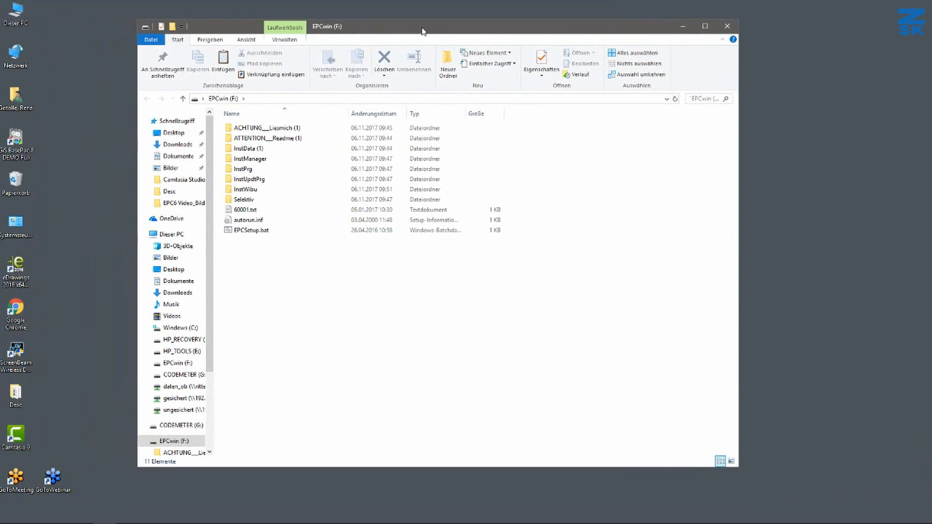
mouse_move(300, 138)
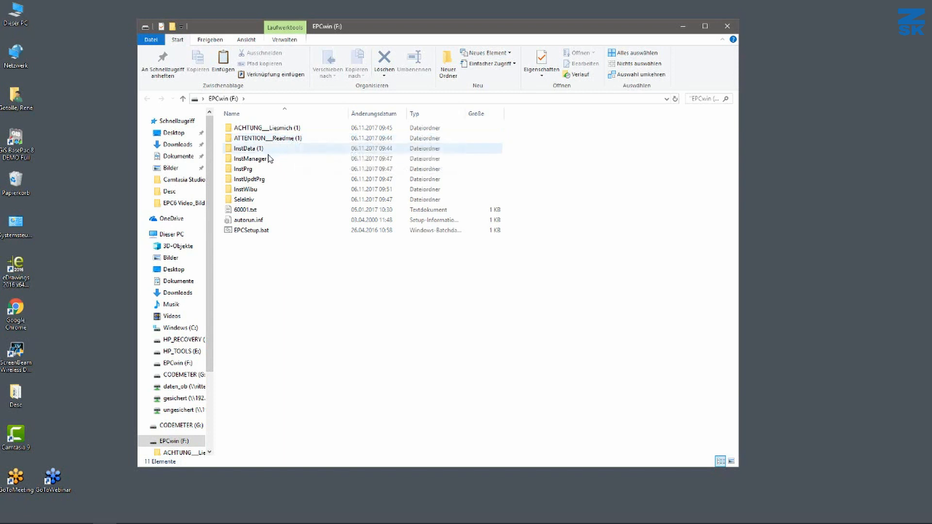
click(251, 159)
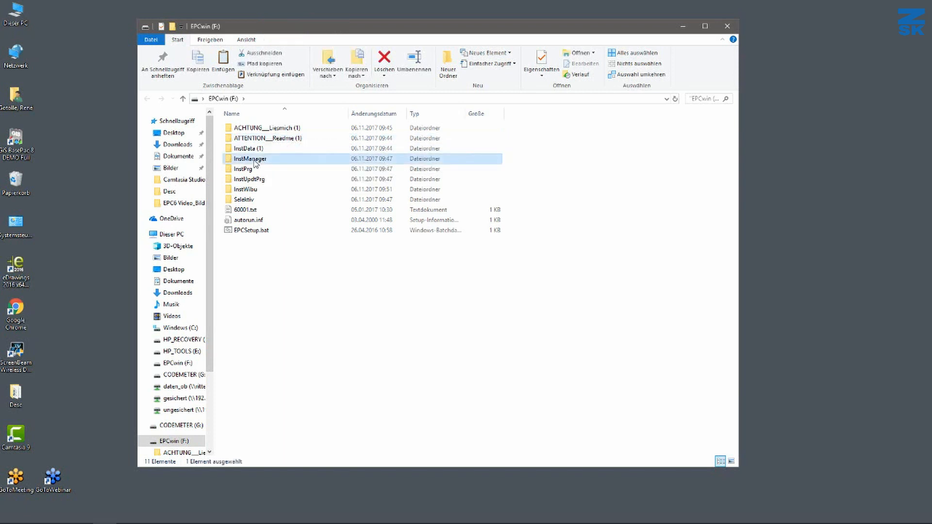
double_click(250, 159)
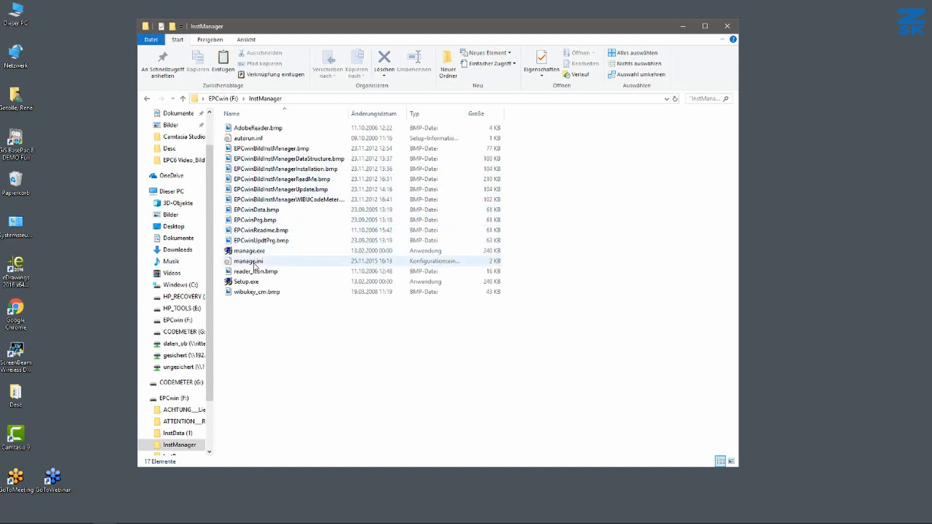
mouse_move(250, 281)
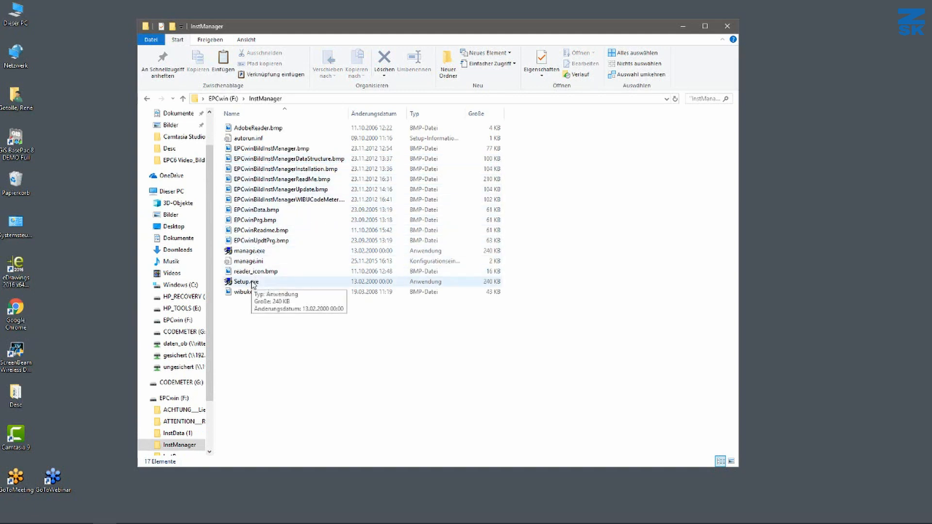
Step: Run Setup.exe and choose '1 - EPCwin Installation' in the setup assistant
double_click(244, 282)
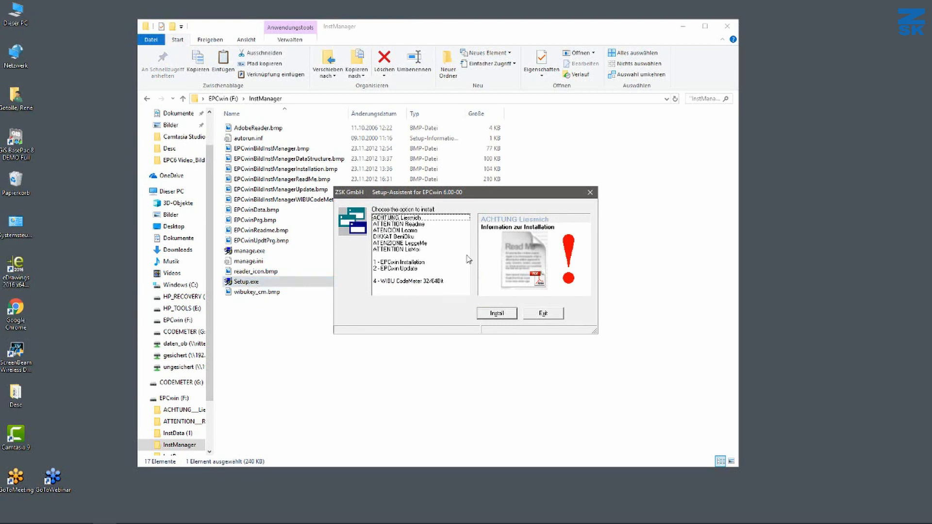
mouse_move(543, 222)
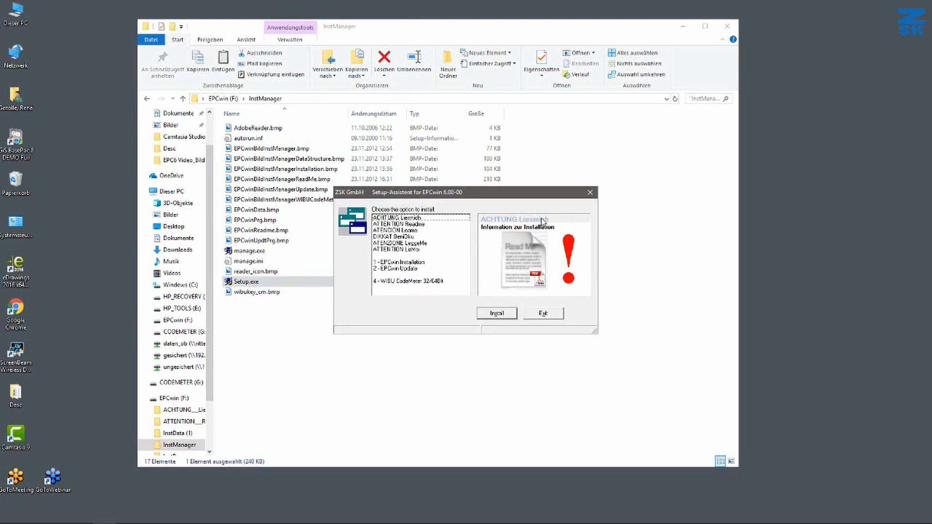
mouse_move(732, 41)
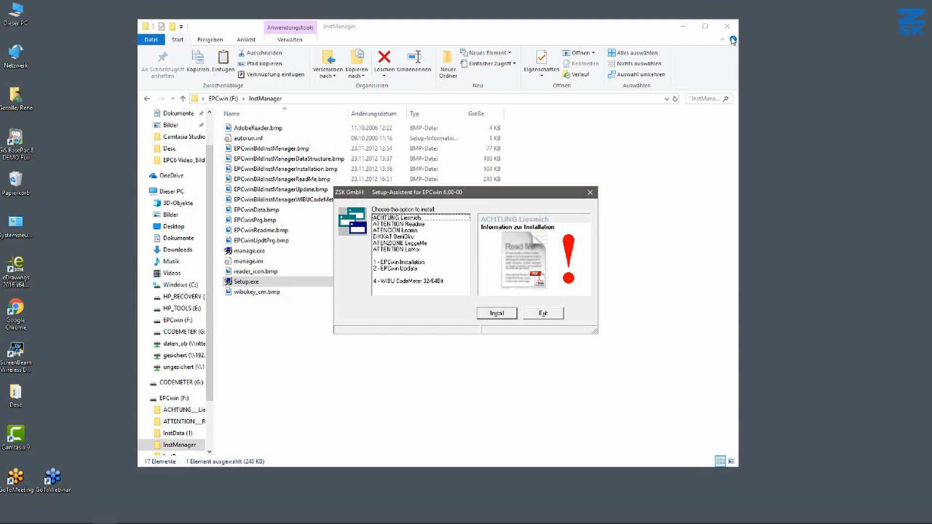
click(726, 25)
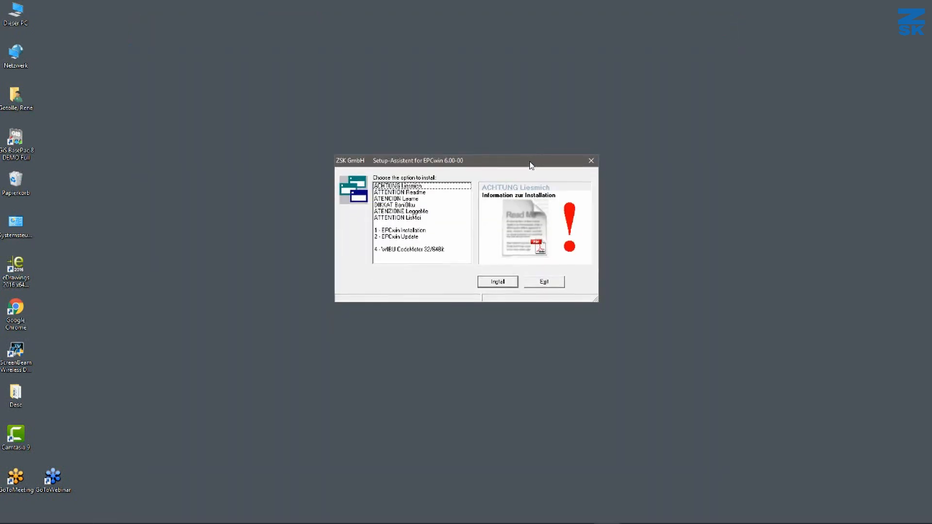
mouse_move(470, 213)
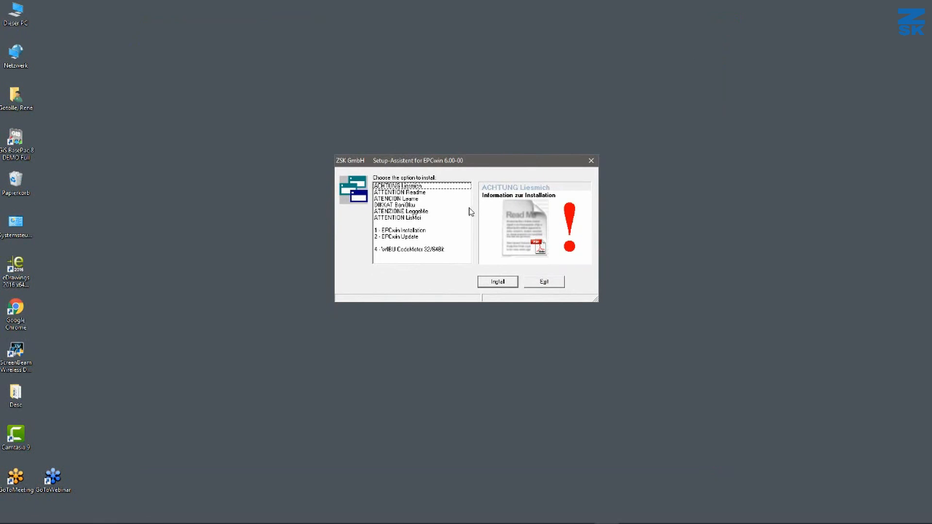
mouse_move(419, 232)
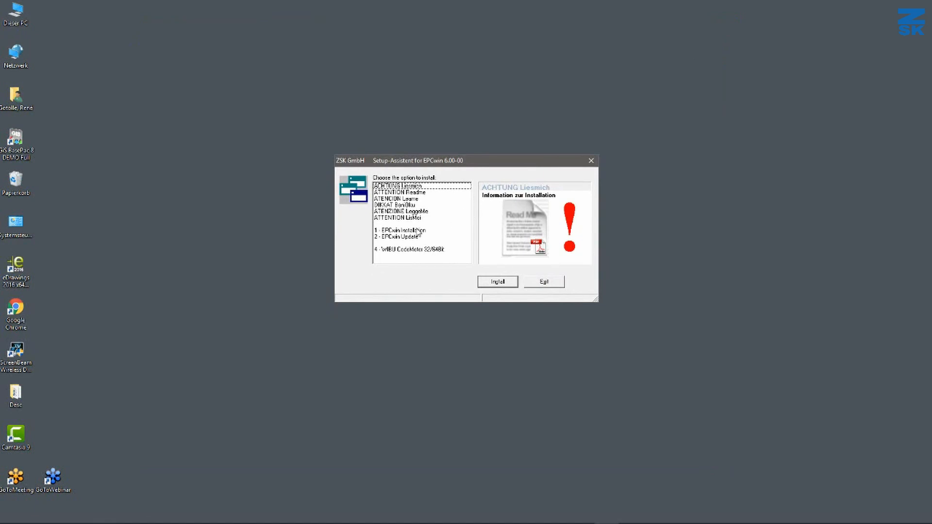
click(401, 230)
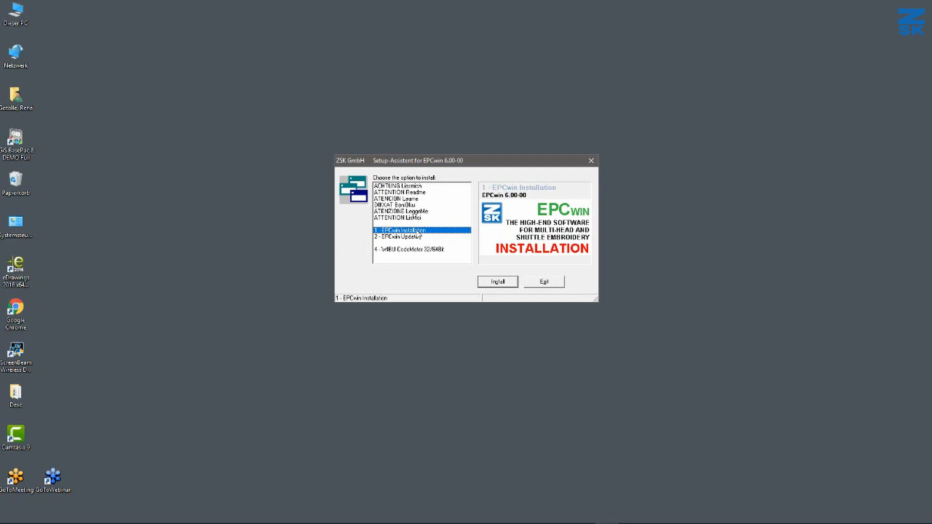
click(404, 237)
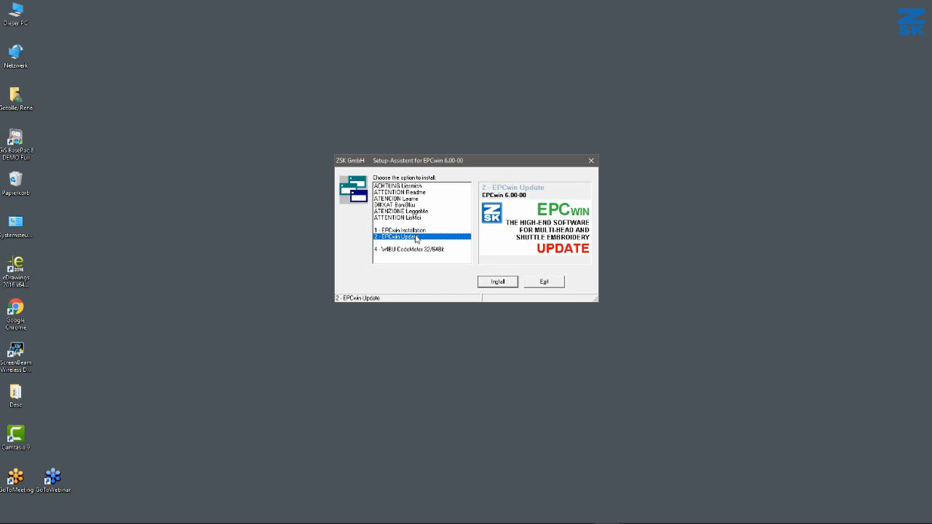
mouse_move(716, 411)
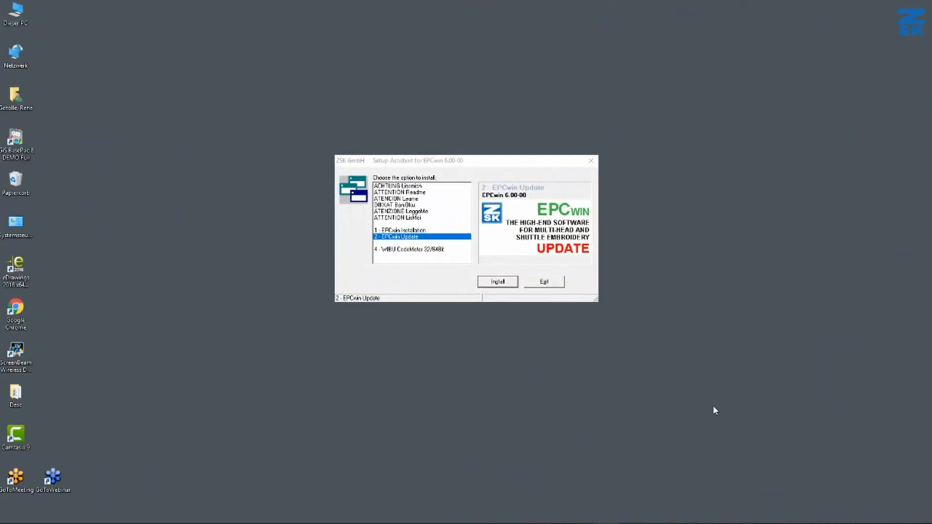
click(404, 230)
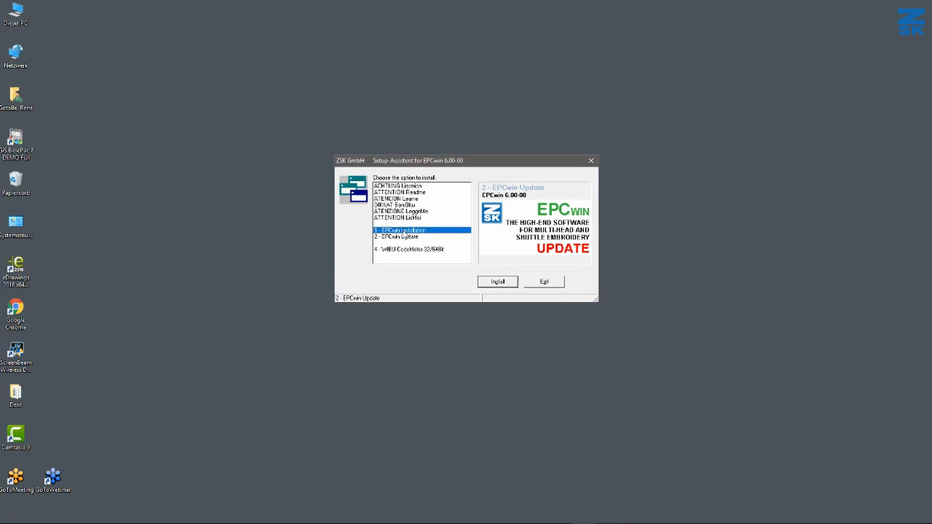
click(401, 231)
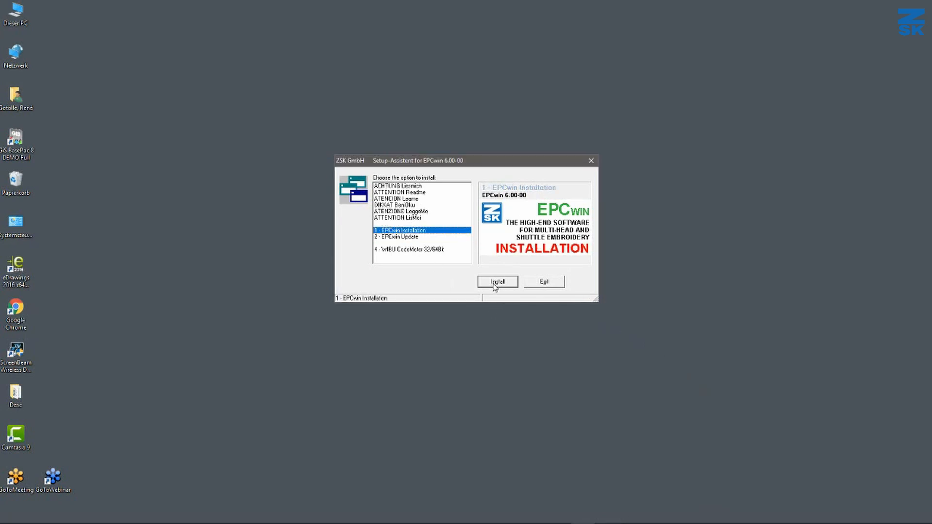
click(498, 281)
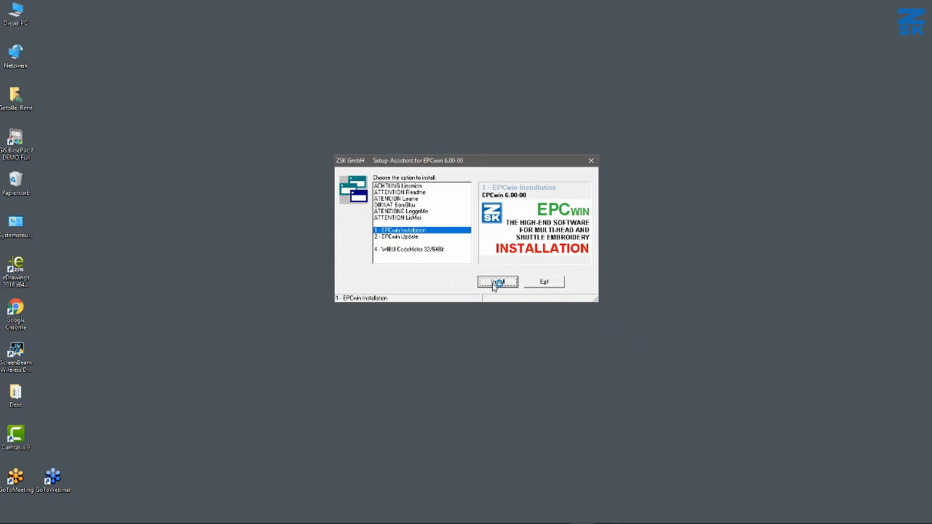
Step: Accept the licence terms and install into the default C:\EPC\EPCwin directory
click(497, 281)
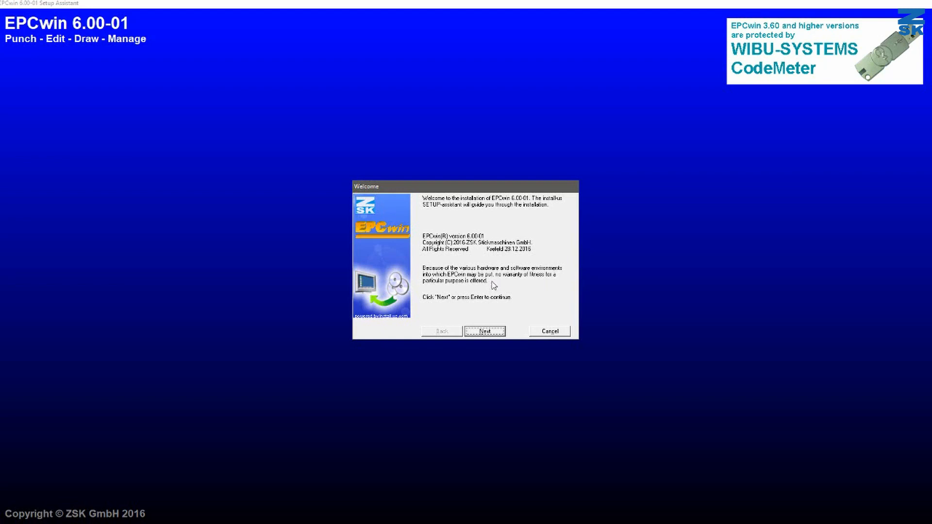
click(484, 331)
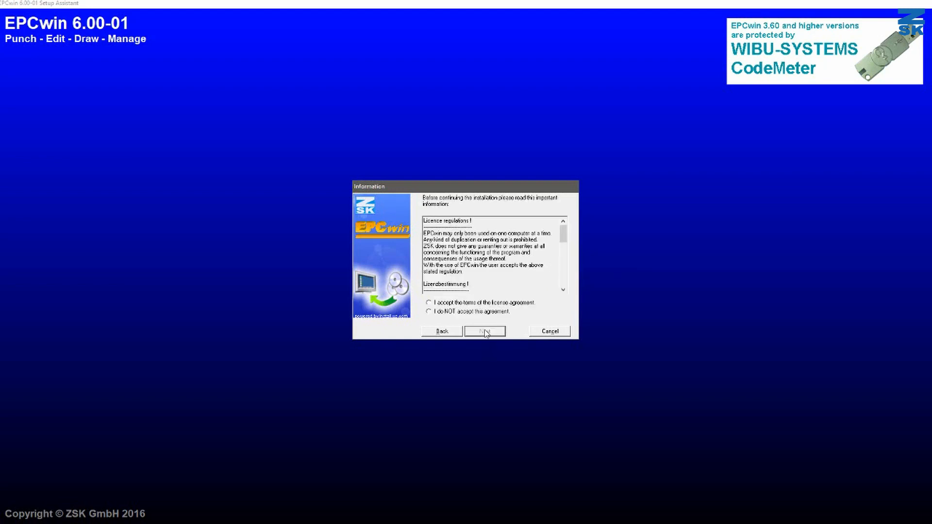
click(429, 303)
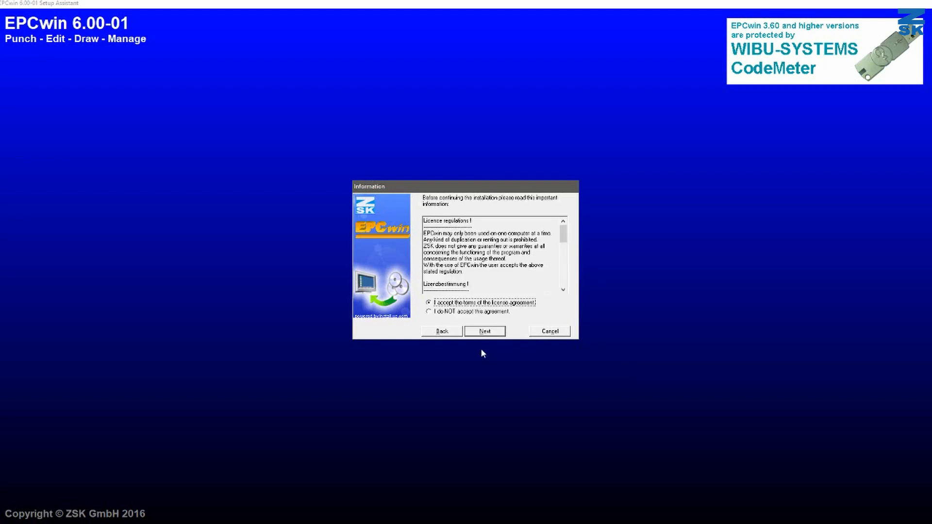
click(484, 331)
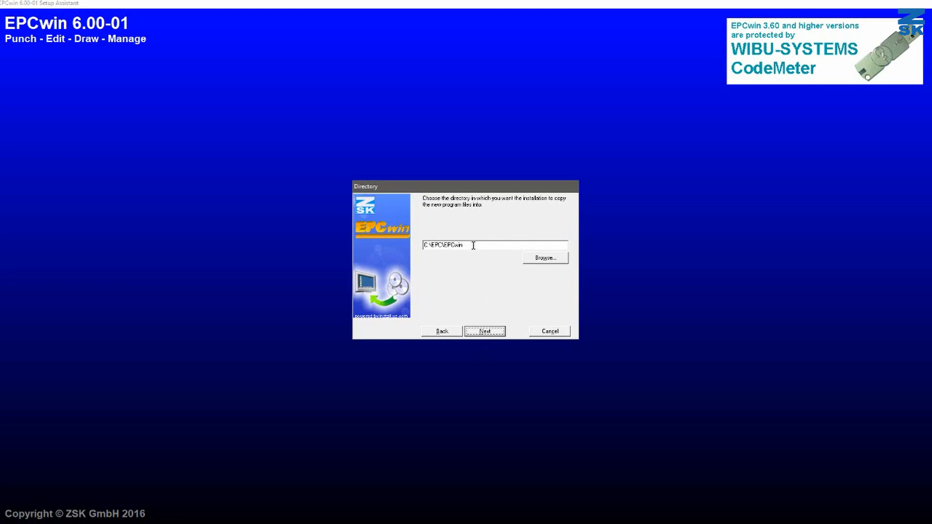
mouse_move(505, 325)
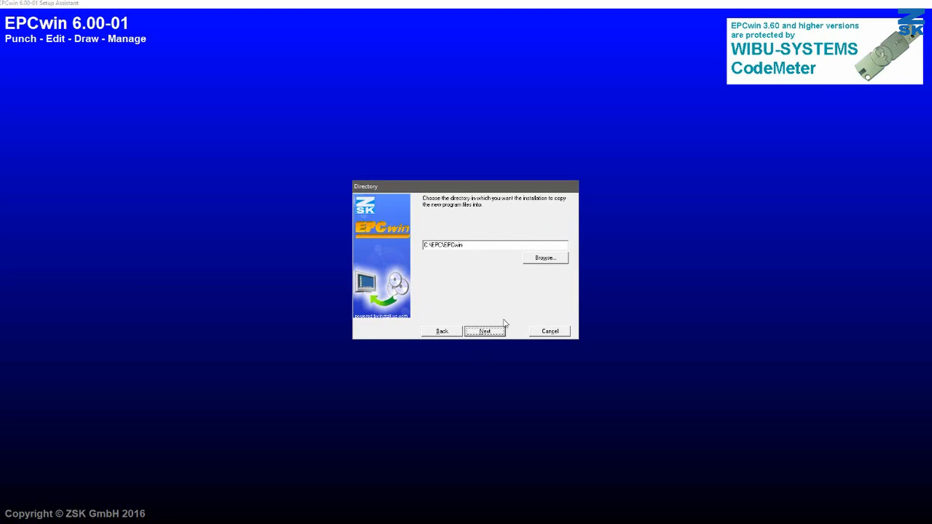
click(484, 331)
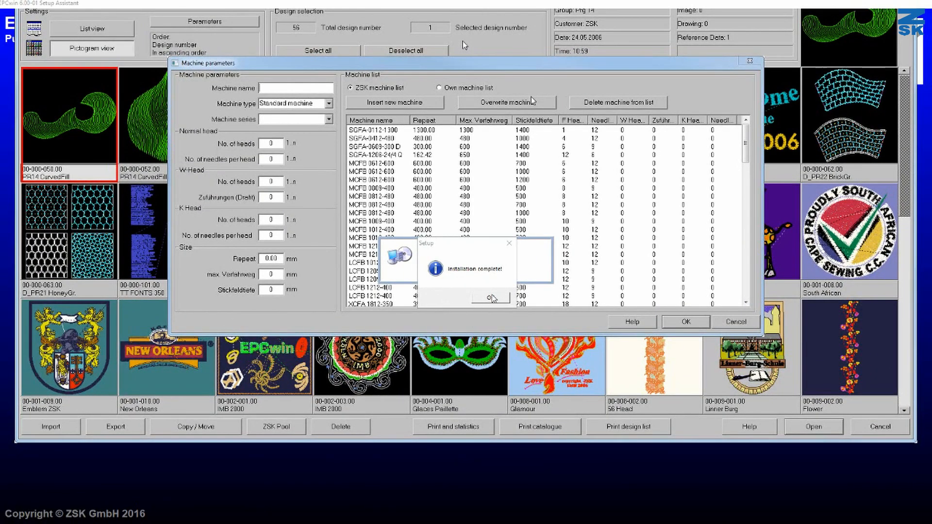
Step: Acknowledge 'Installation complete!' and decline the reboot with Abbrechen
click(489, 298)
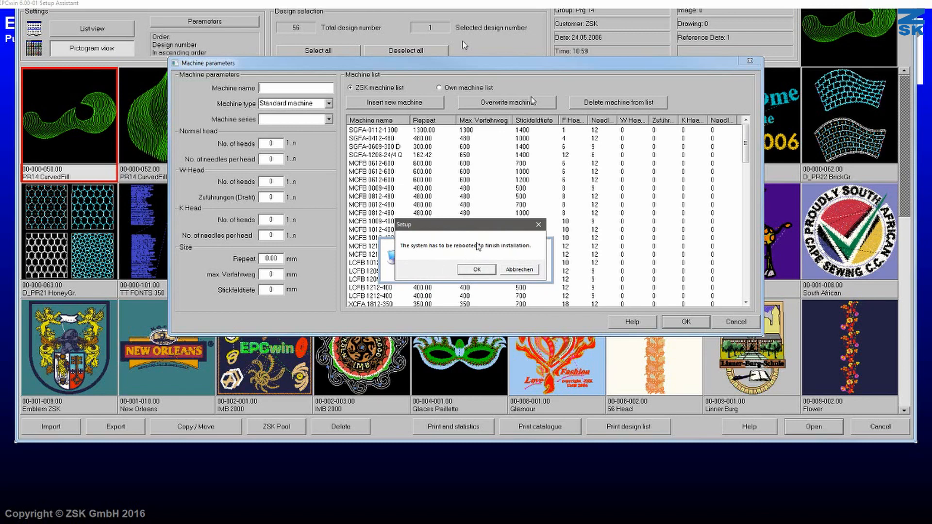
mouse_move(522, 274)
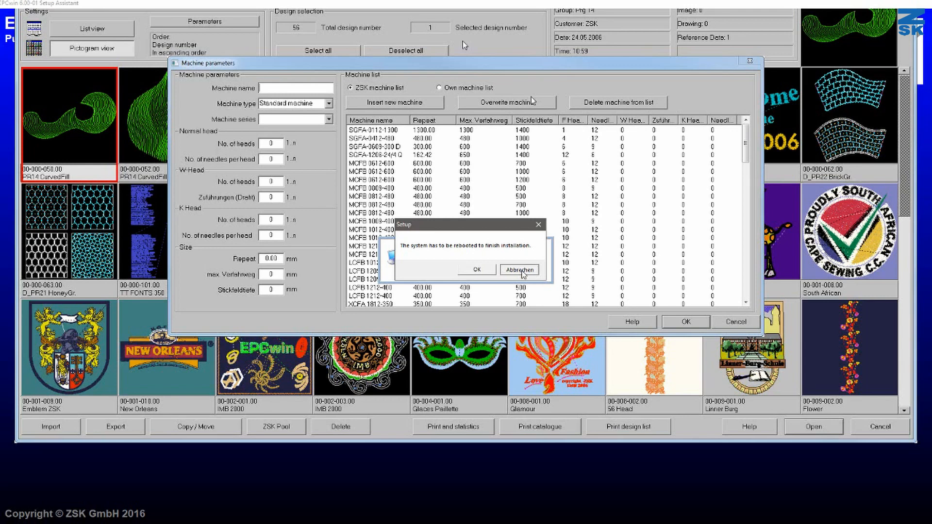
click(518, 269)
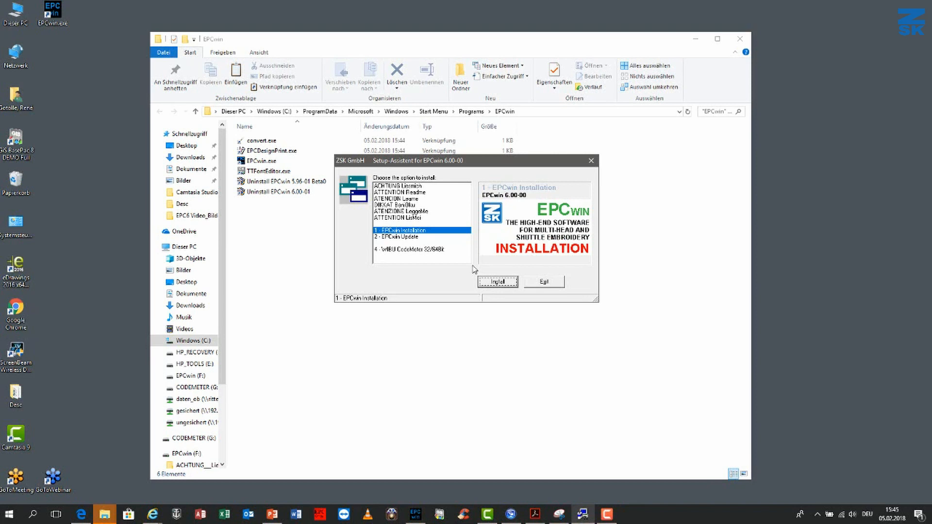
Step: Start installing EPCwin 6.00 from the setup assistant
click(421, 249)
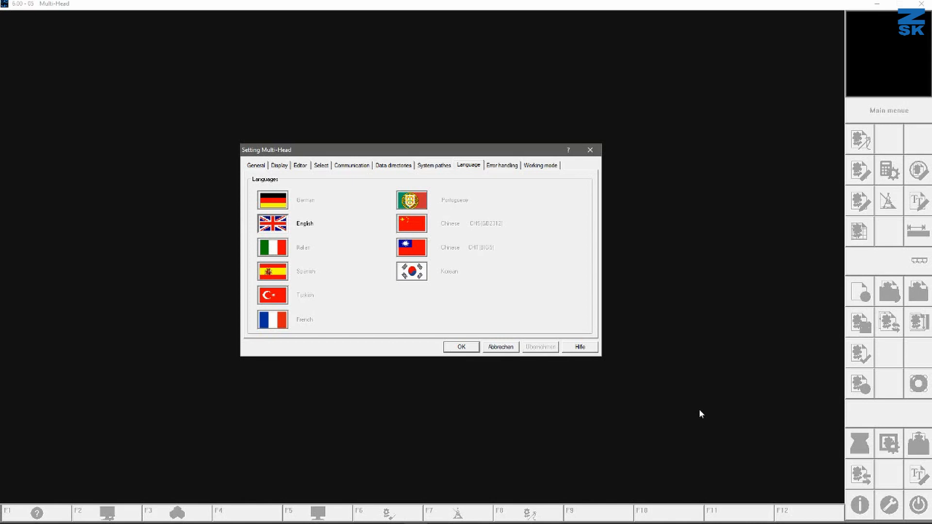
mouse_move(395, 296)
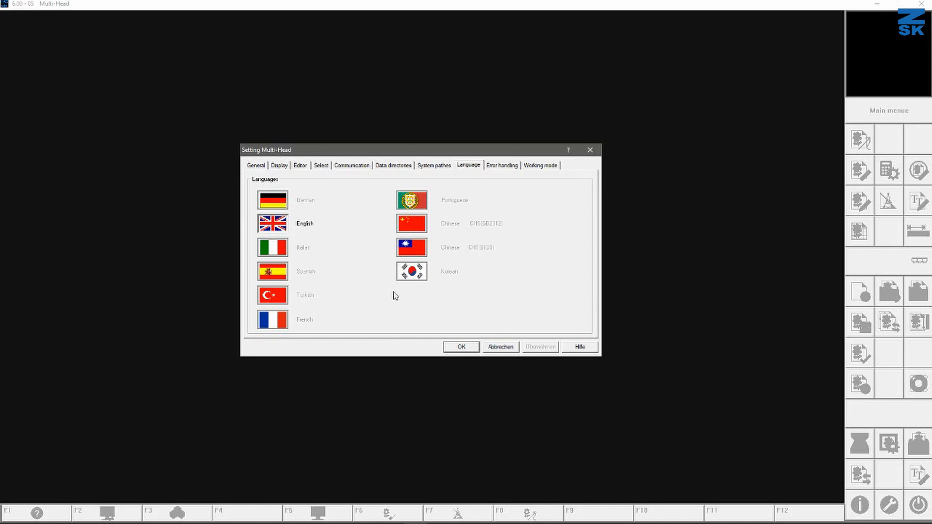
Step: Confirm English as language and activate EPCwin with the CodeMeter dongle
click(460, 347)
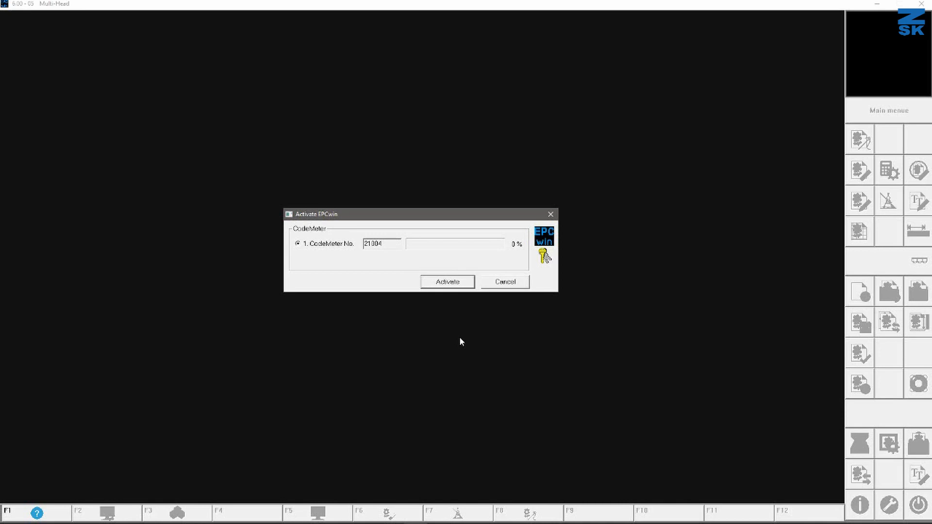
mouse_move(463, 327)
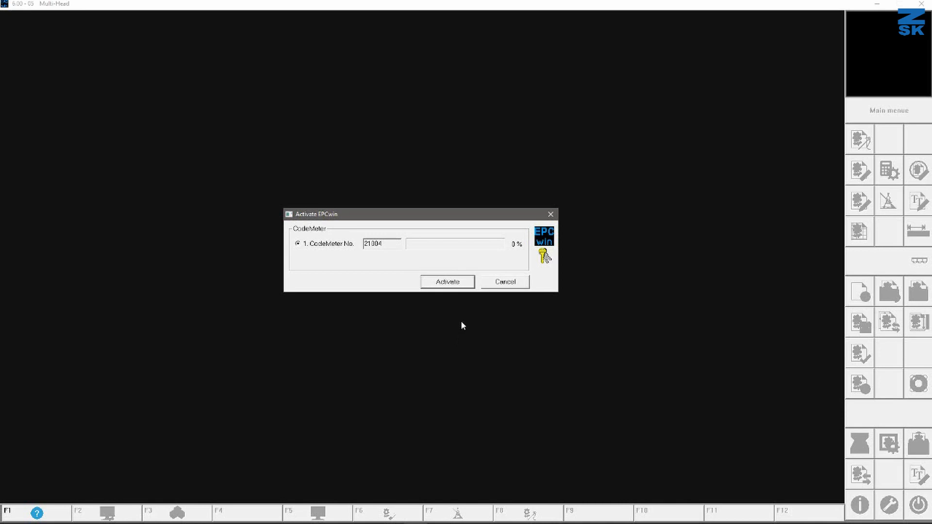
click(447, 281)
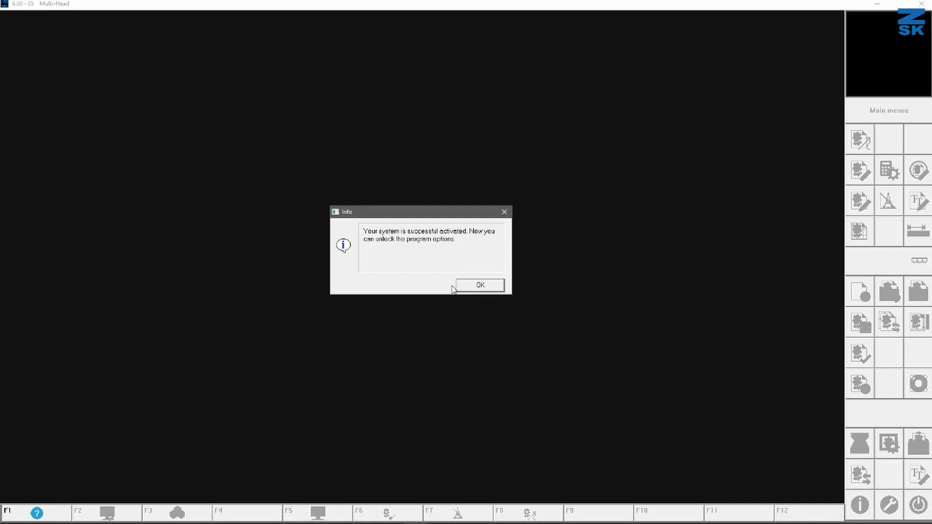
mouse_move(410, 259)
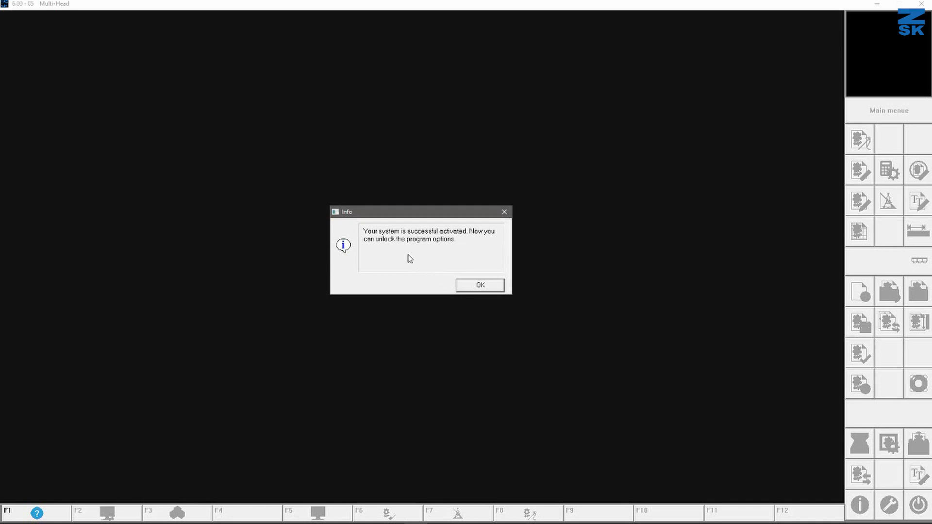
mouse_move(450, 244)
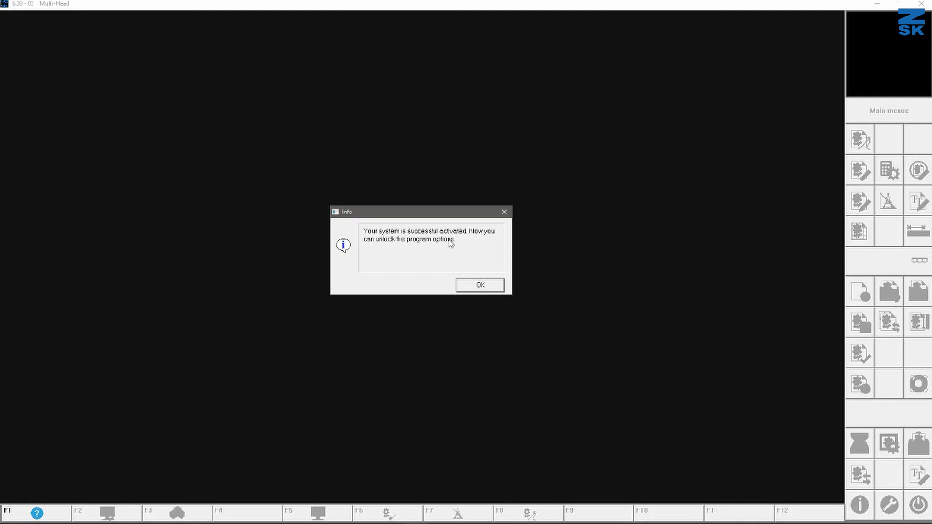
mouse_move(428, 250)
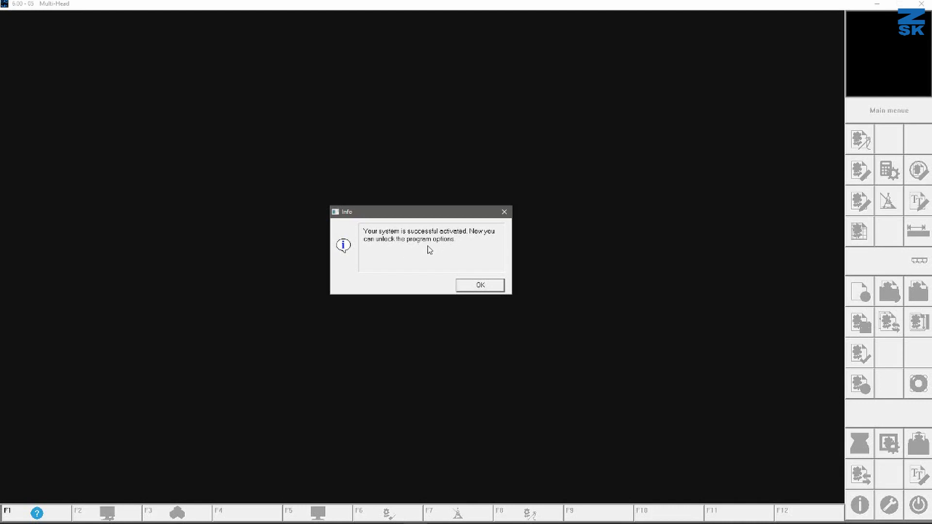
click(479, 286)
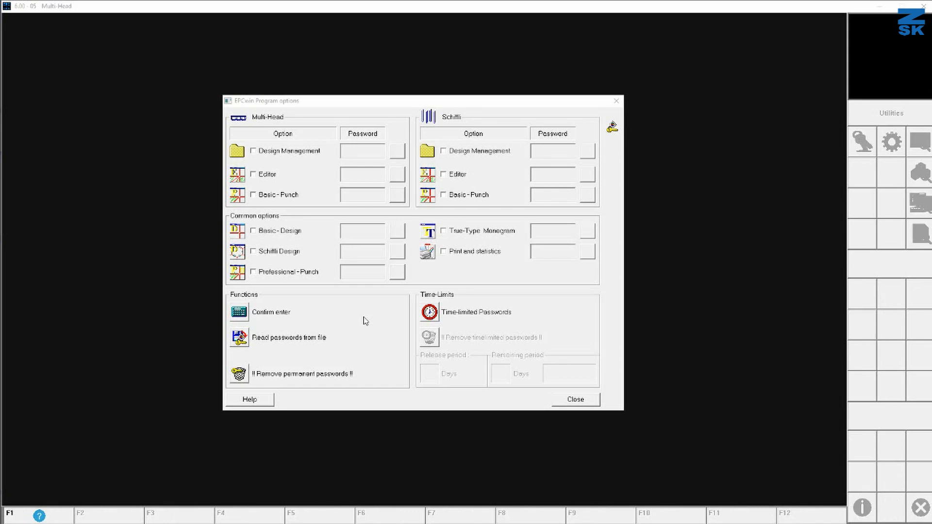
mouse_move(292, 214)
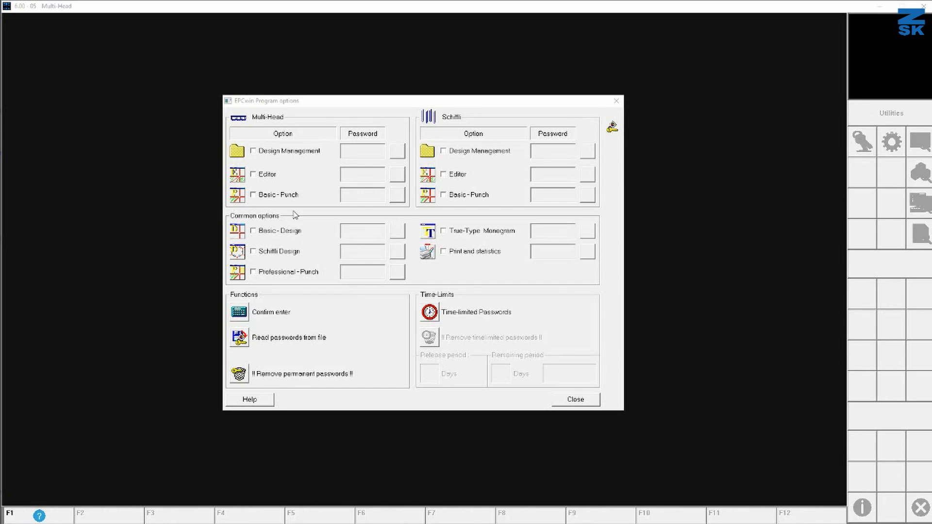
mouse_move(269, 157)
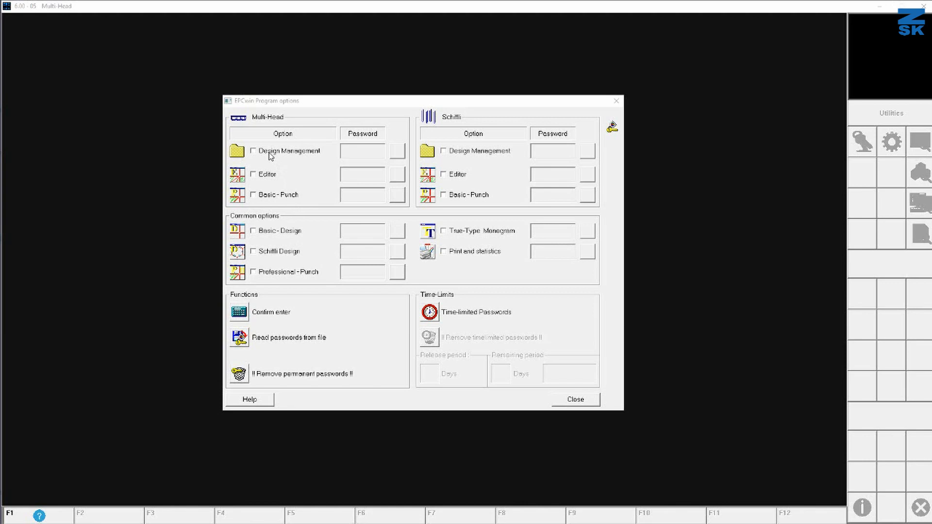
Step: Tick Multi-Head Design Management and go to the Time-limited Passwords settings
click(254, 150)
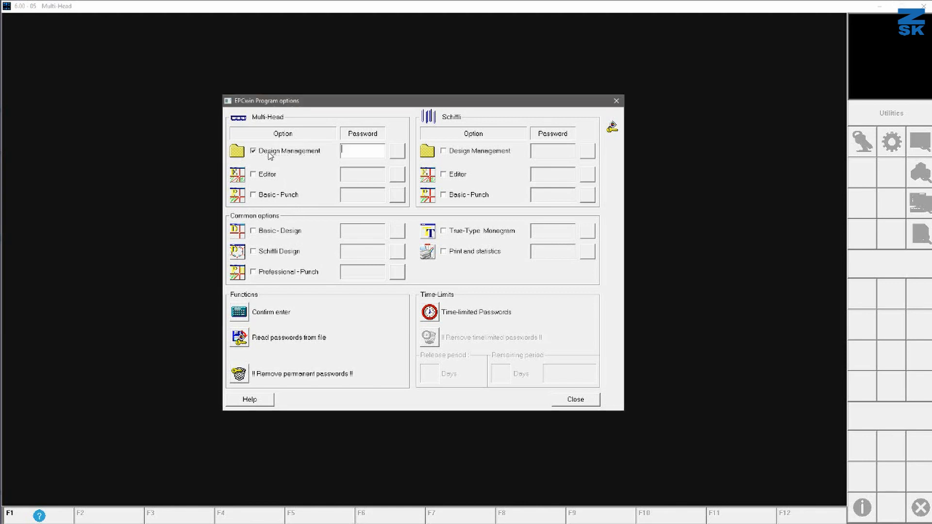
mouse_move(320, 164)
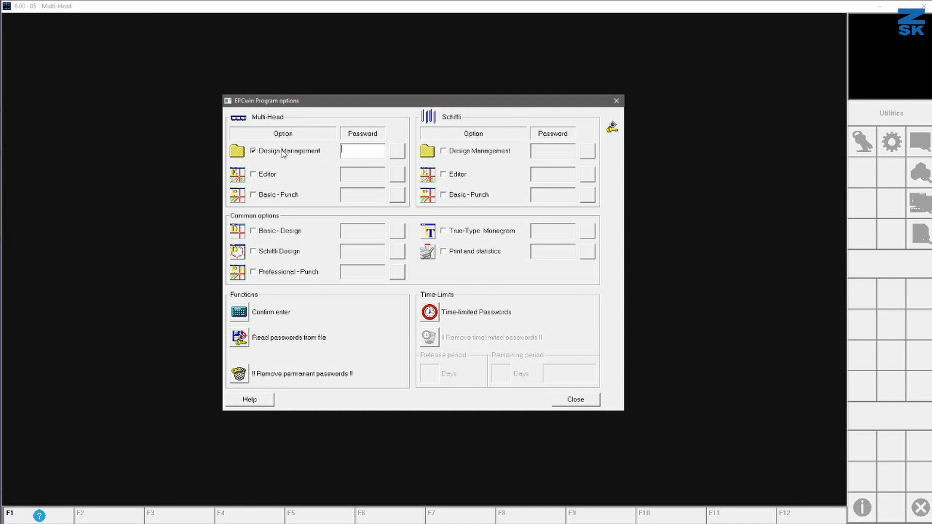
click(252, 151)
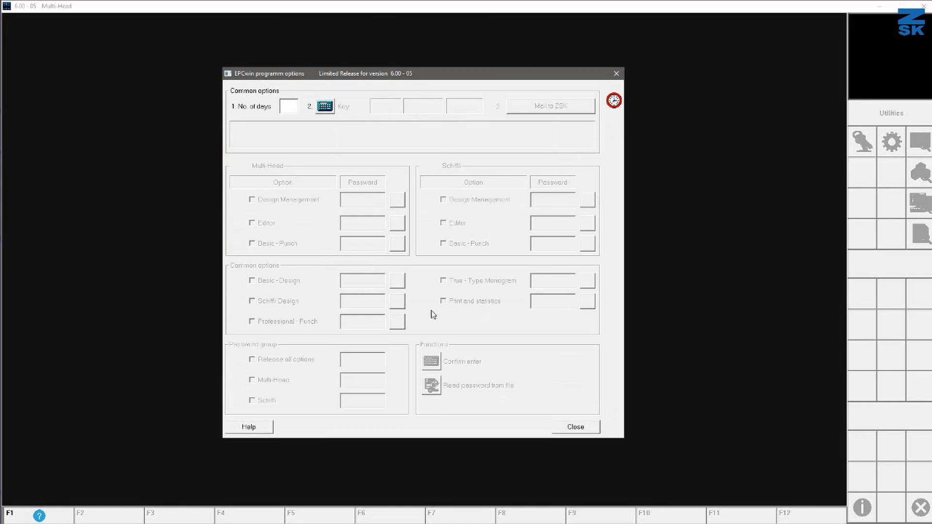
mouse_move(303, 144)
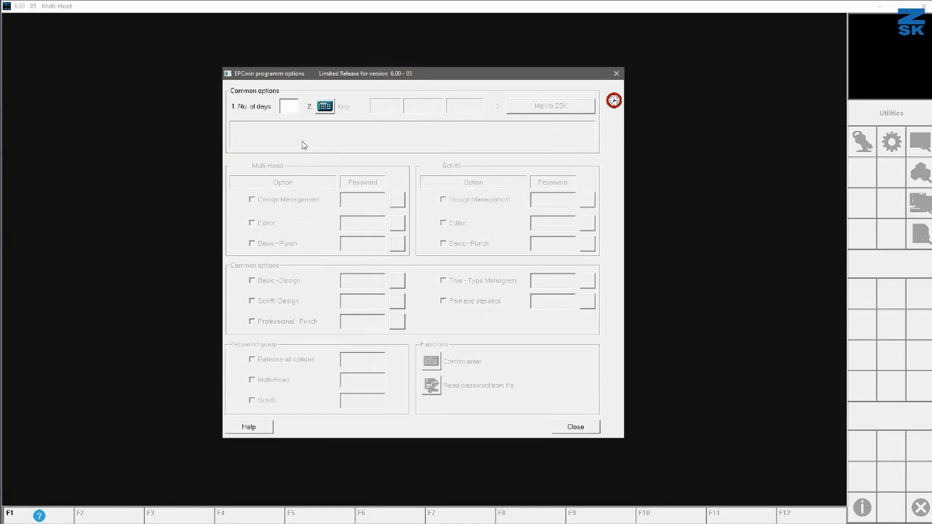
Step: Enter 90 days and generate the password request key
text(90)
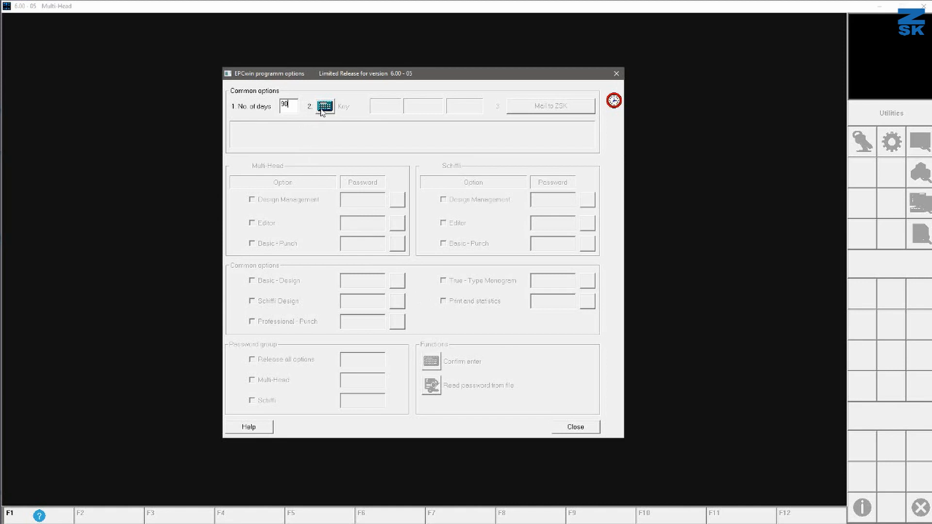
click(324, 106)
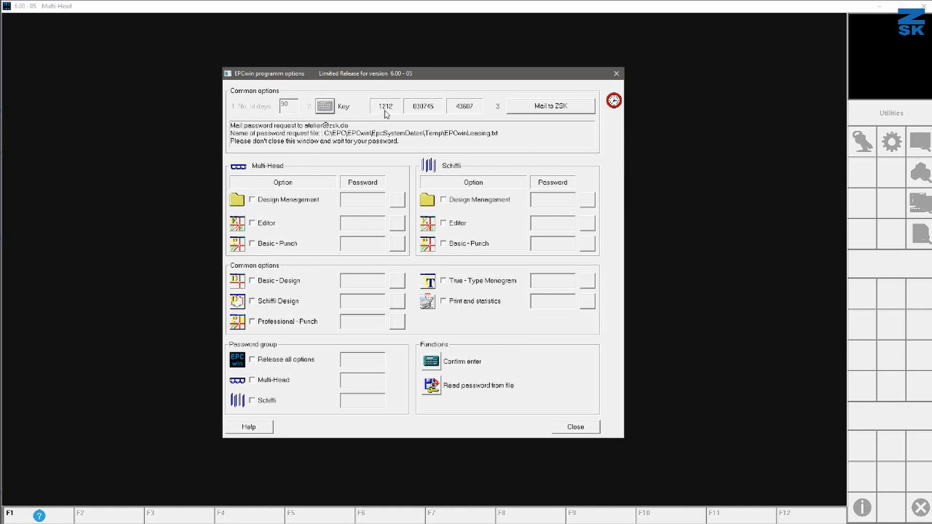
mouse_move(492, 120)
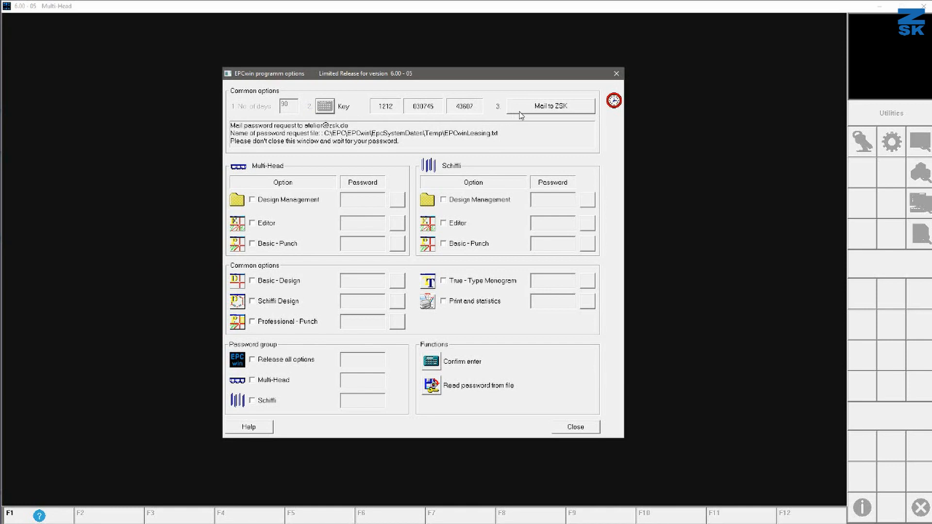
mouse_move(557, 112)
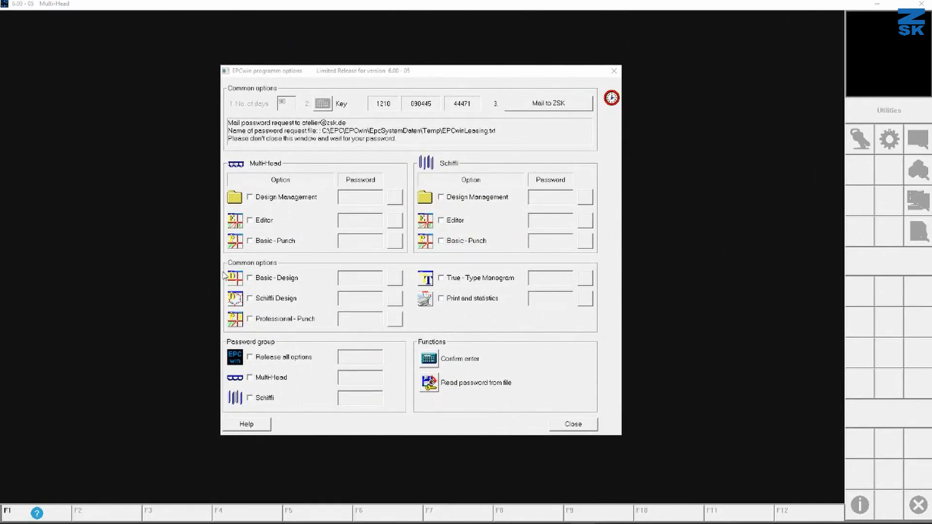
click(251, 356)
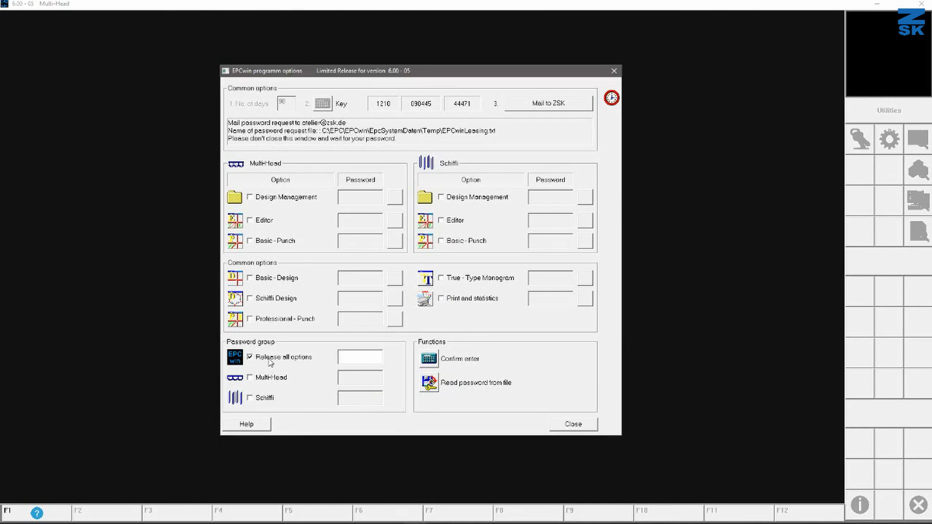
text(47868)
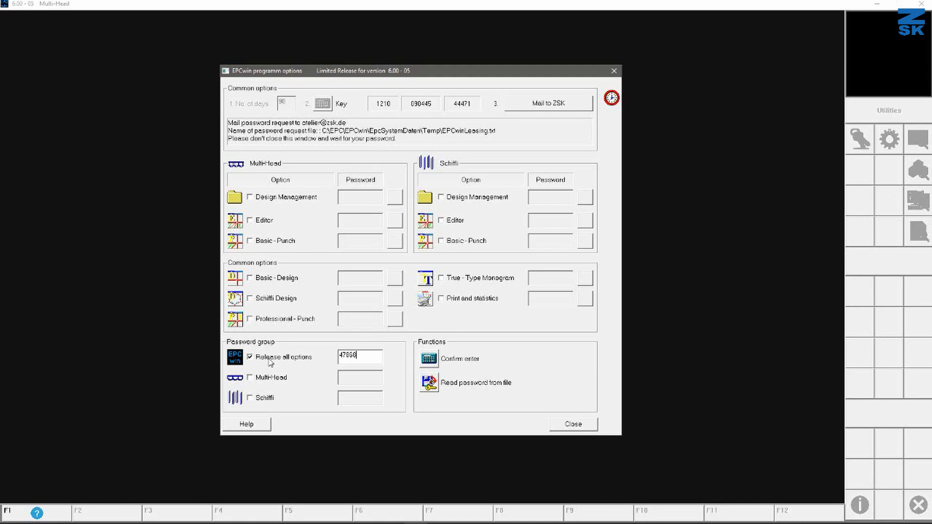
click(428, 358)
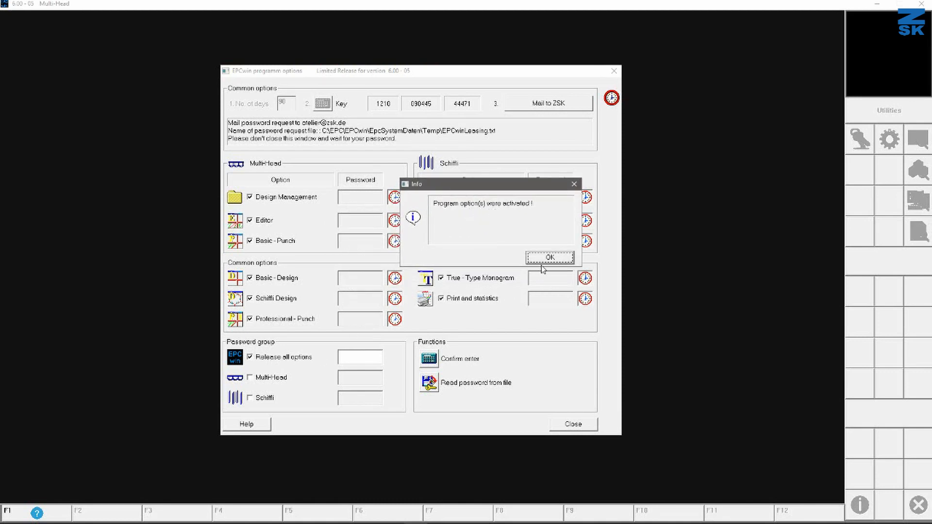
click(549, 256)
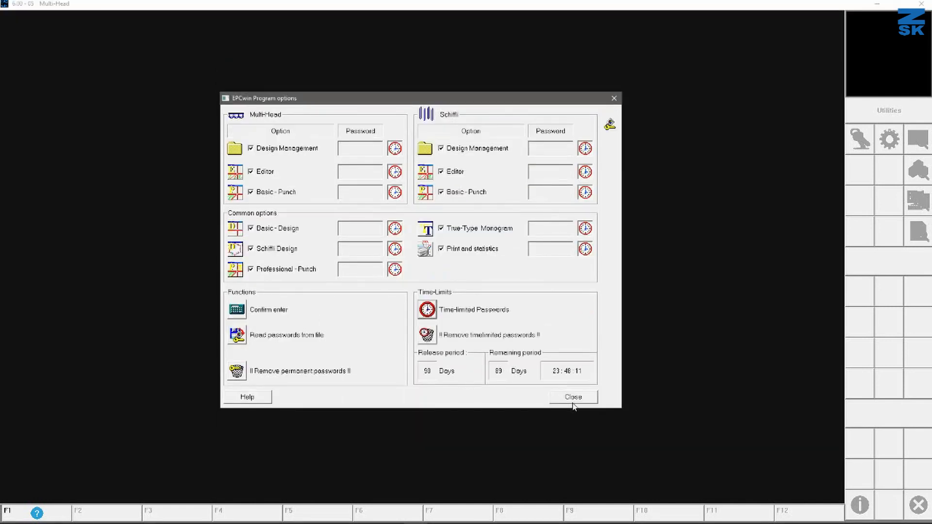
click(573, 397)
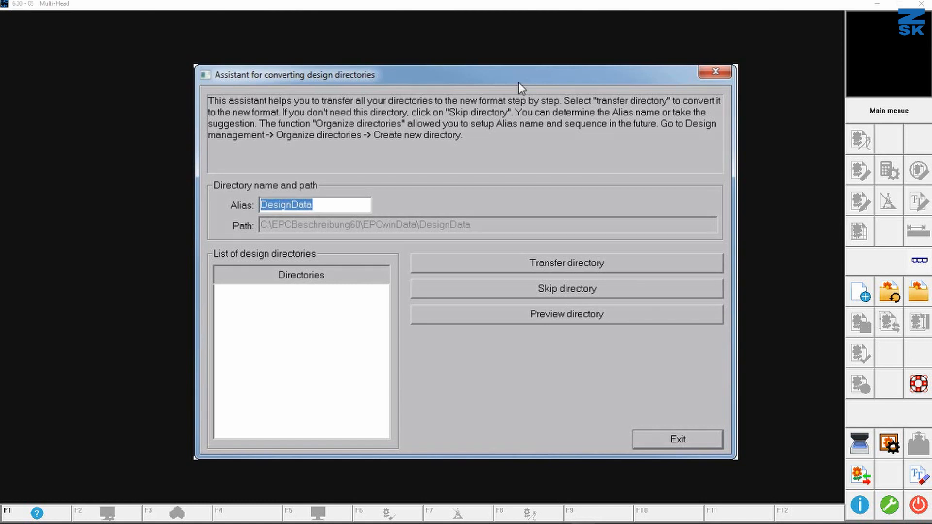
Step: Exit the design-directory conversion assistant, leaving the Multi-Head main menu
click(676, 439)
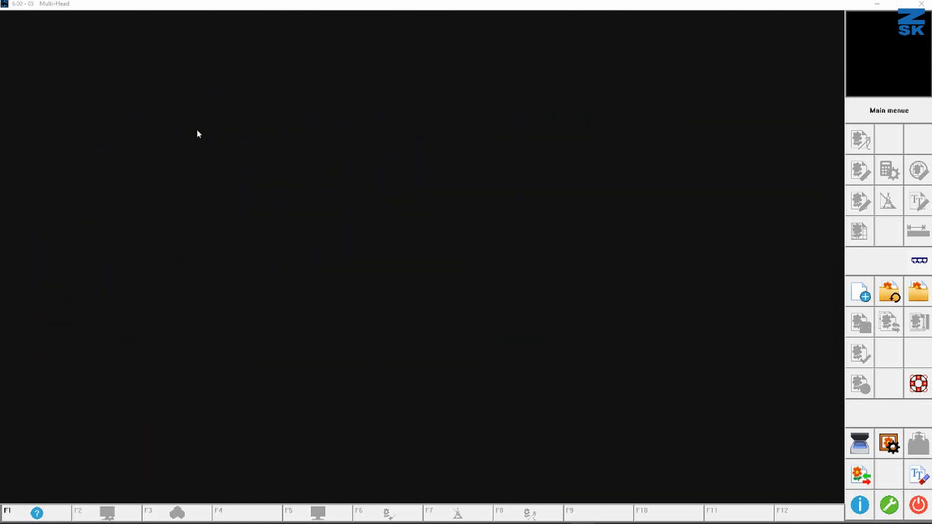